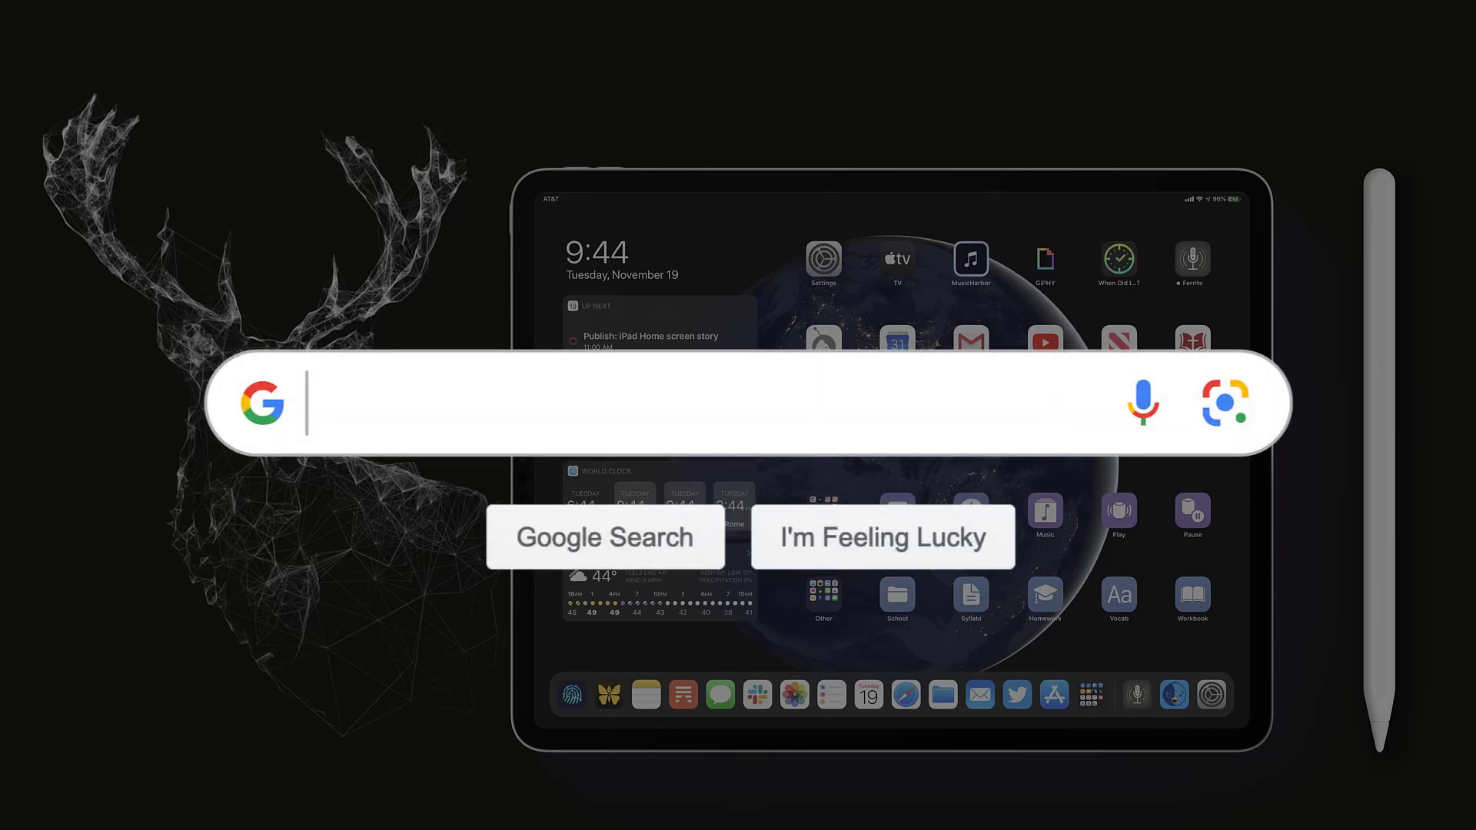
Step: Tap UPDATE on DISH Anywhere in the App Store's 'dish anywhere' search results
{"action": "type", "text": "Fix DISH Anywhere"}
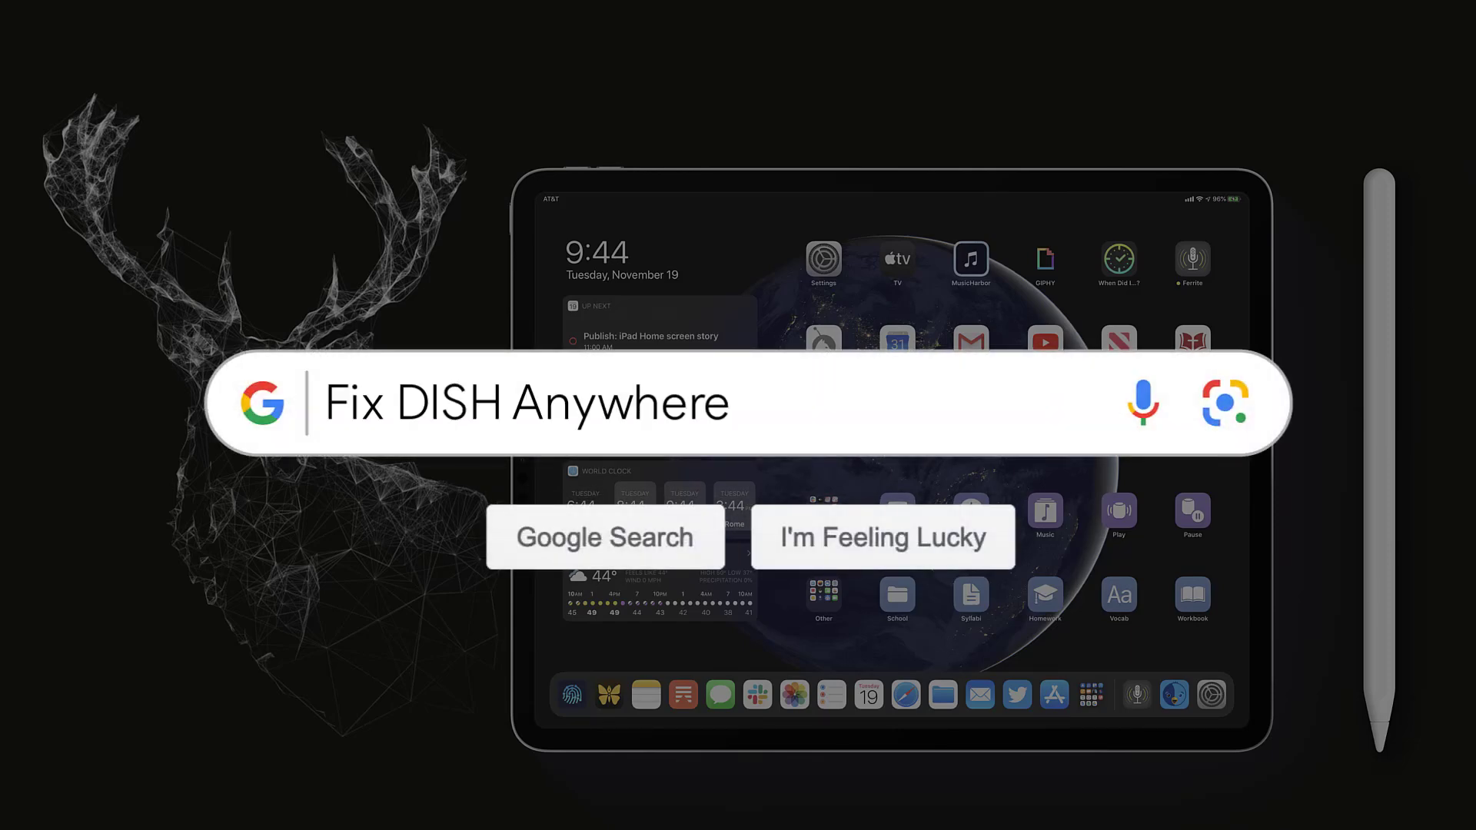
{"action": "type", "text": "App Not Working"}
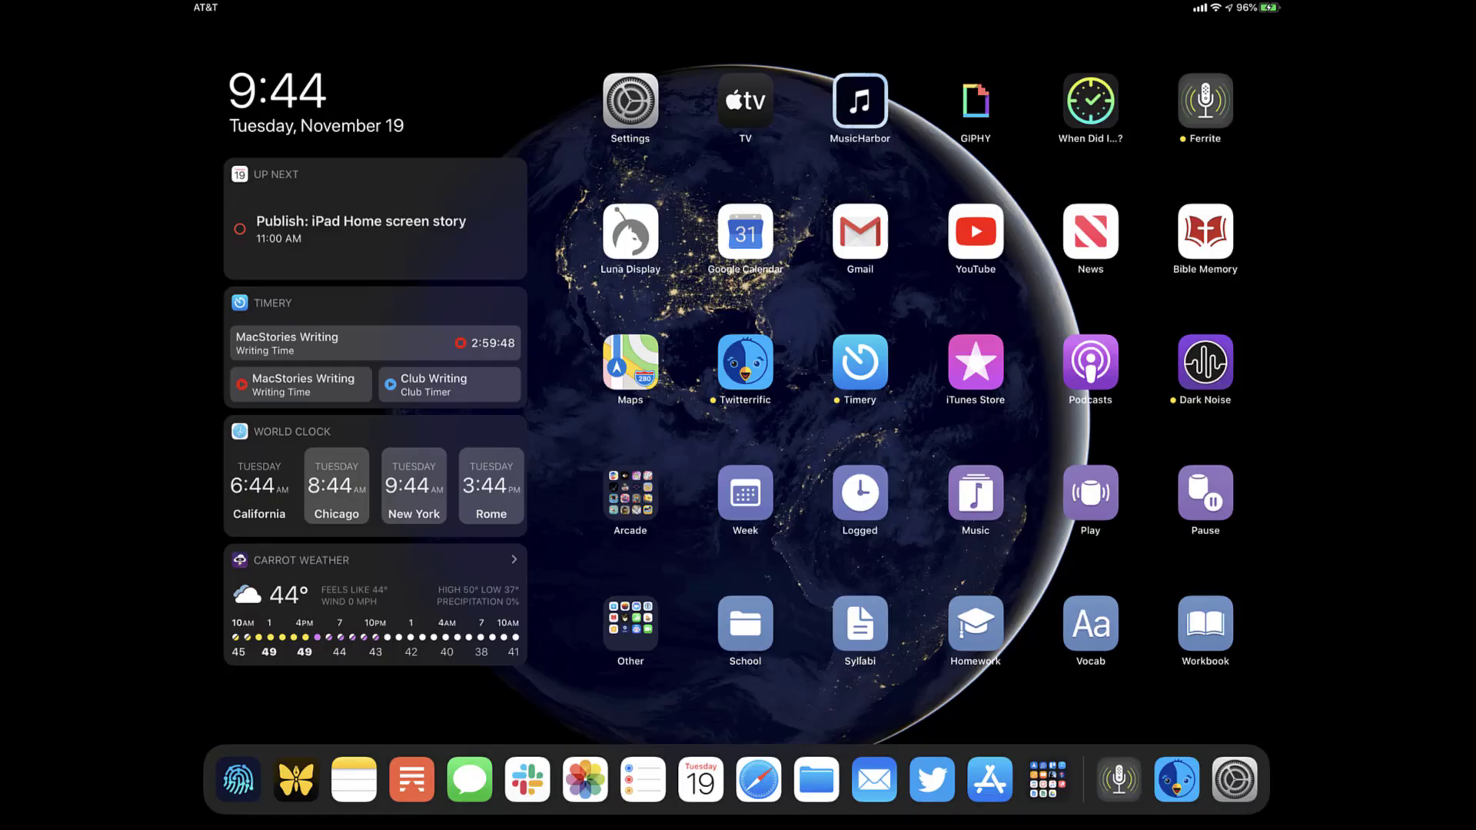
{"action": "left_click", "coordinate": [989, 780]}
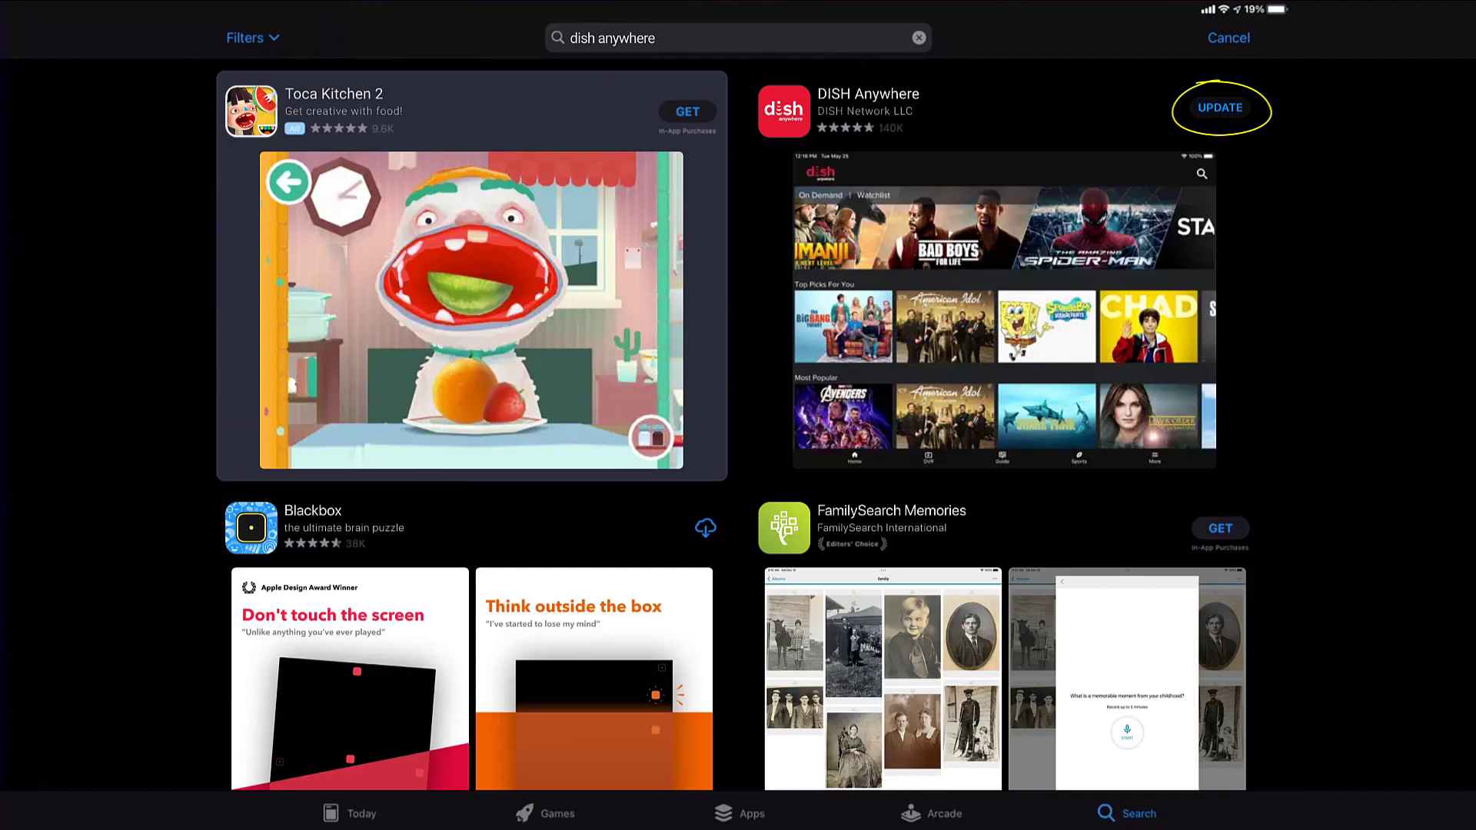
{"action": "left_click", "coordinate": [1220, 108]}
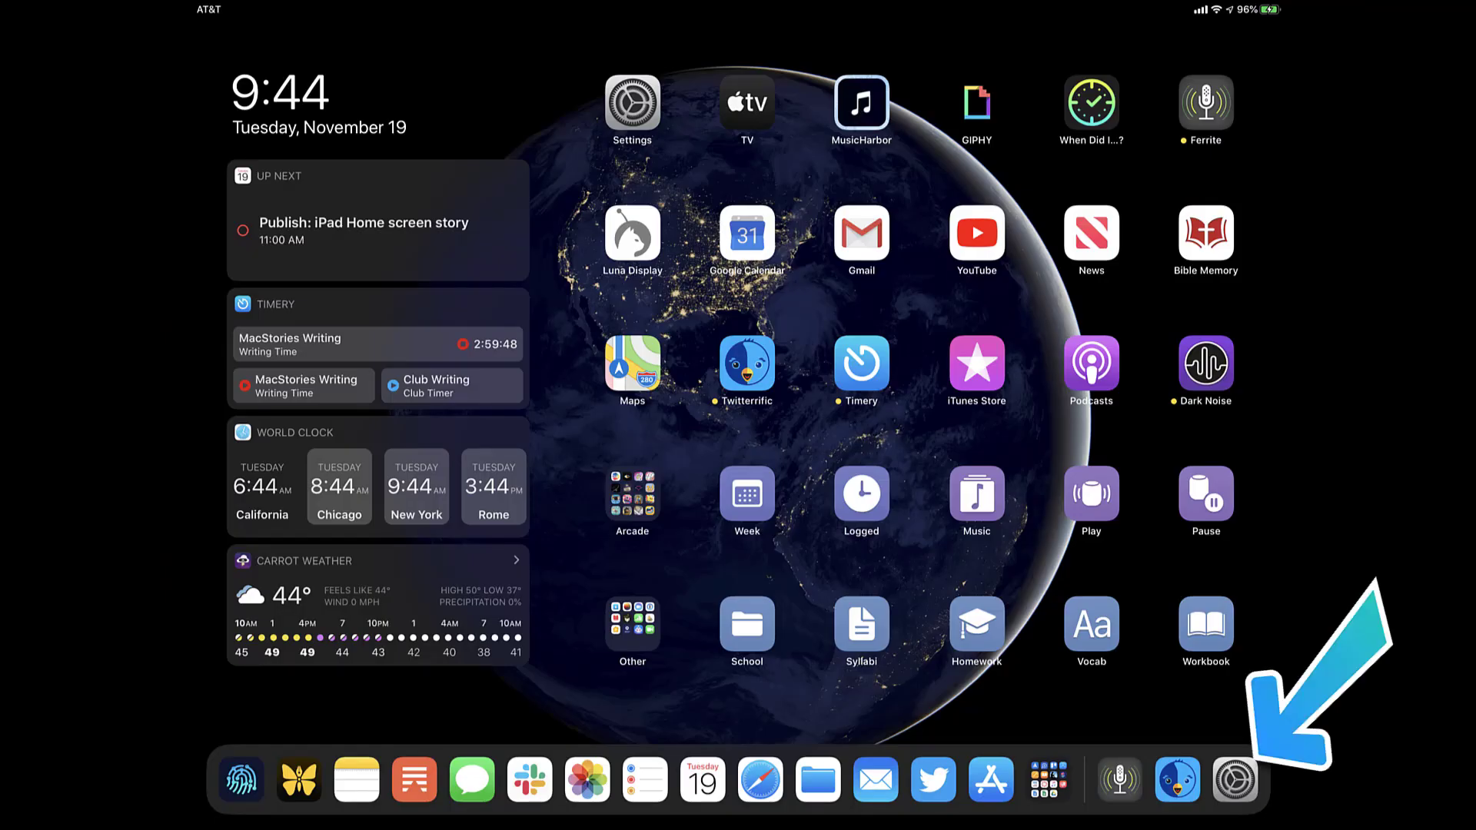
Step: Show DISH Anywhere's 471.5 MB storage page under General > iPad Storage in Settings
{"action": "left_click", "coordinate": [1235, 780]}
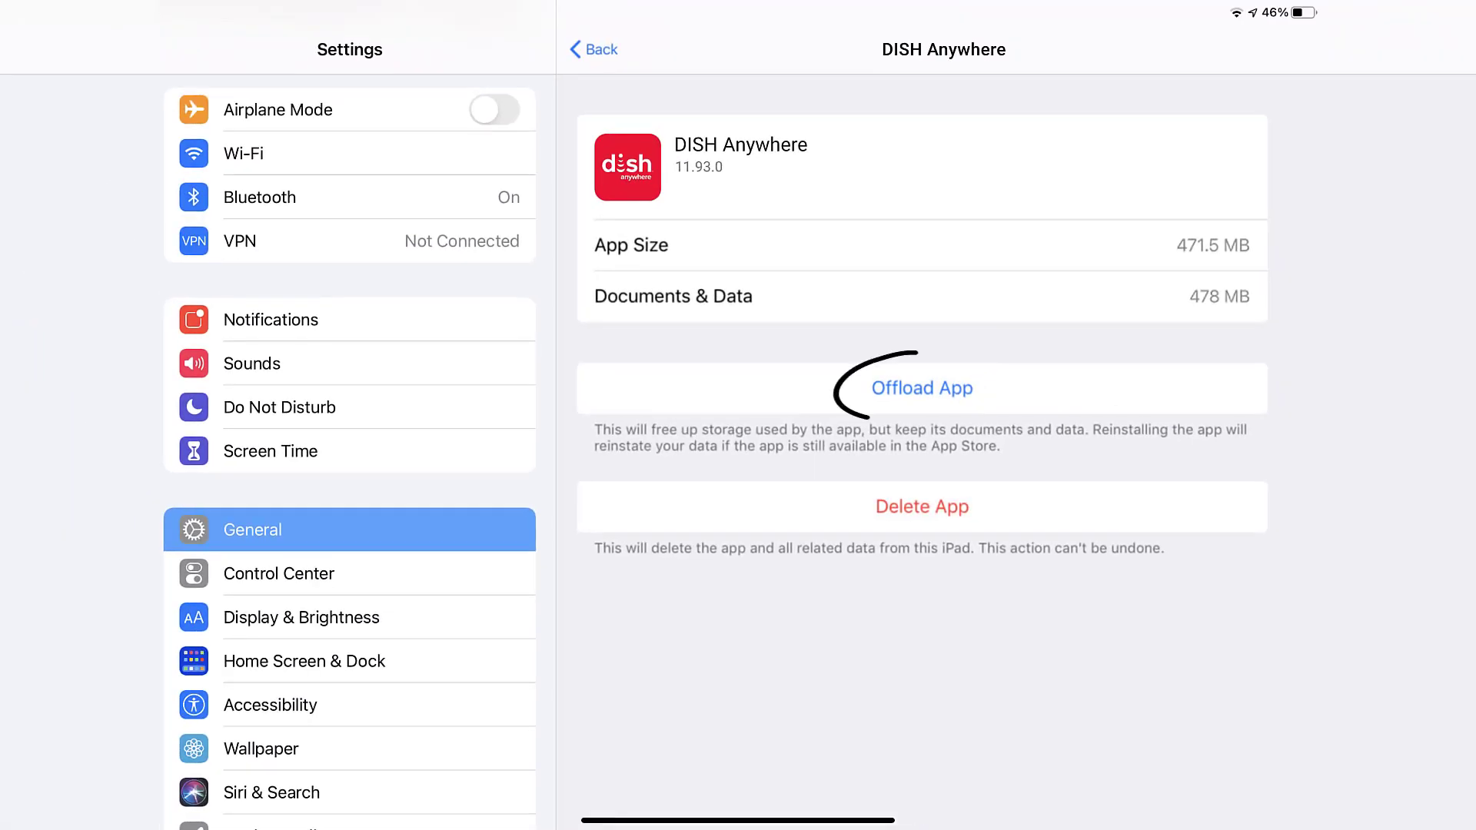
Step: Offload DISH Anywhere keeping its documents and data, then reinstall the 471.5 MB app
{"action": "left_click", "coordinate": [921, 387]}
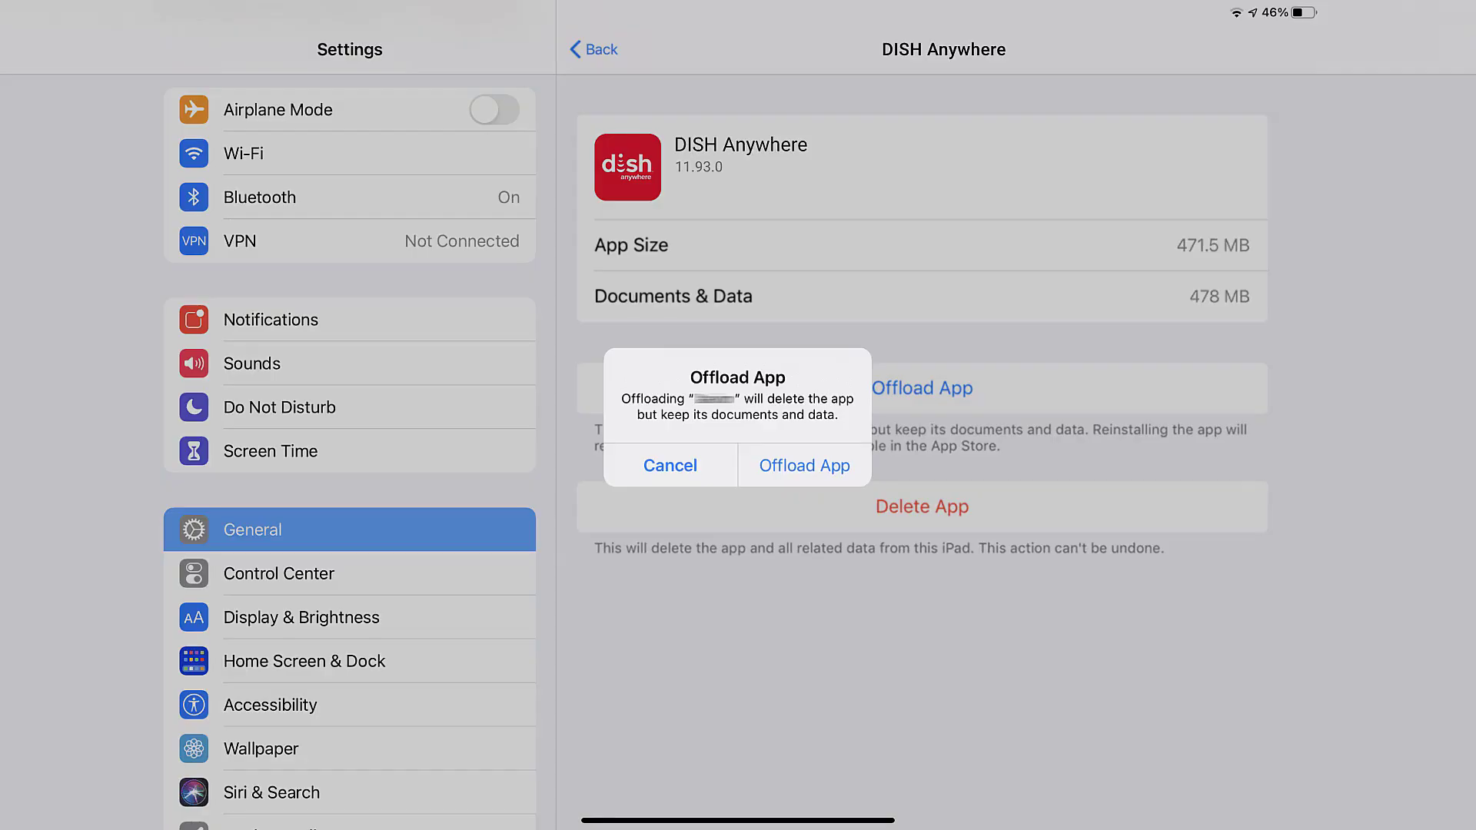
{"action": "left_click", "coordinate": [804, 465]}
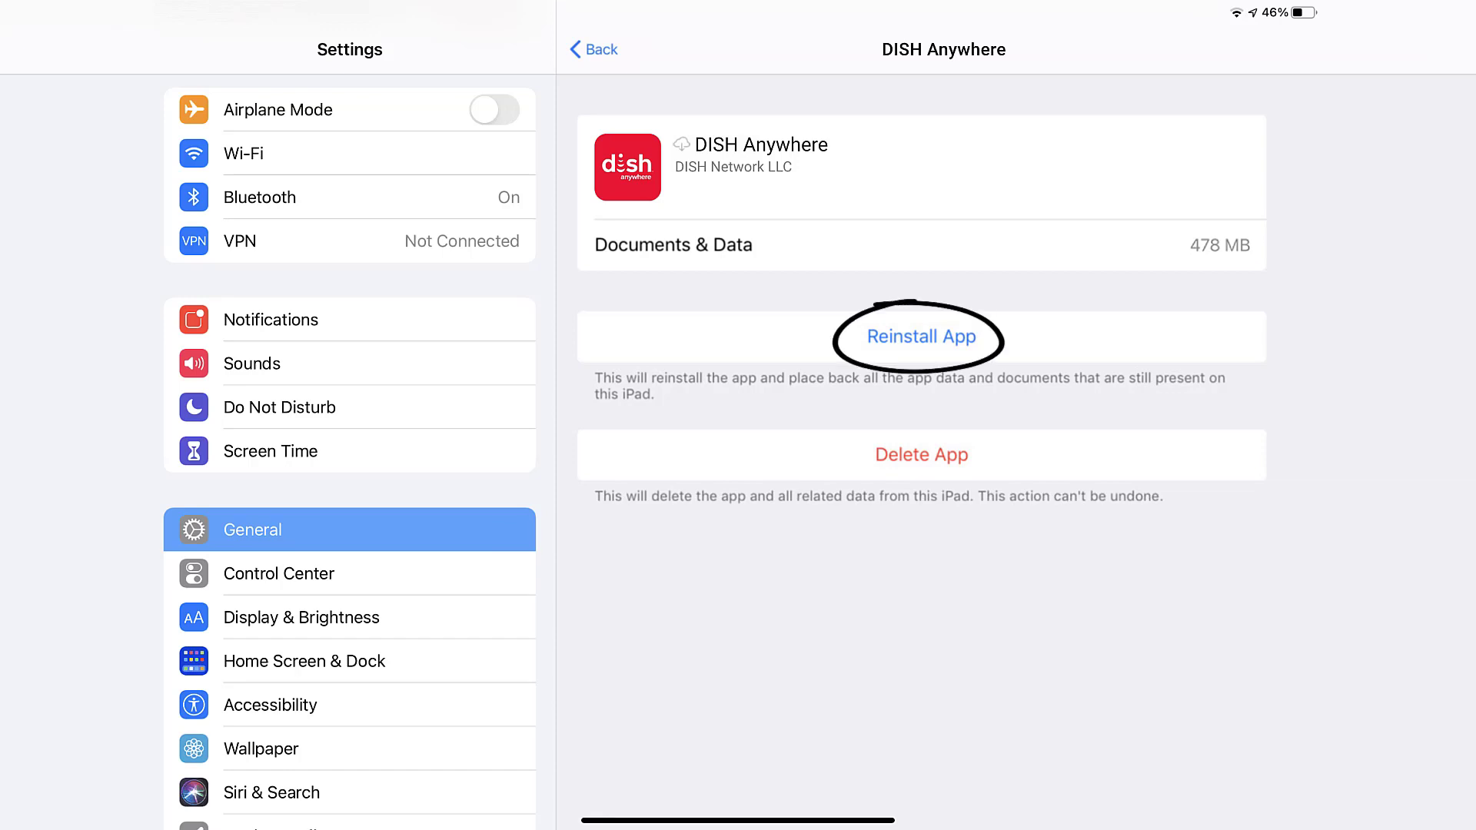
{"action": "left_click", "coordinate": [920, 338]}
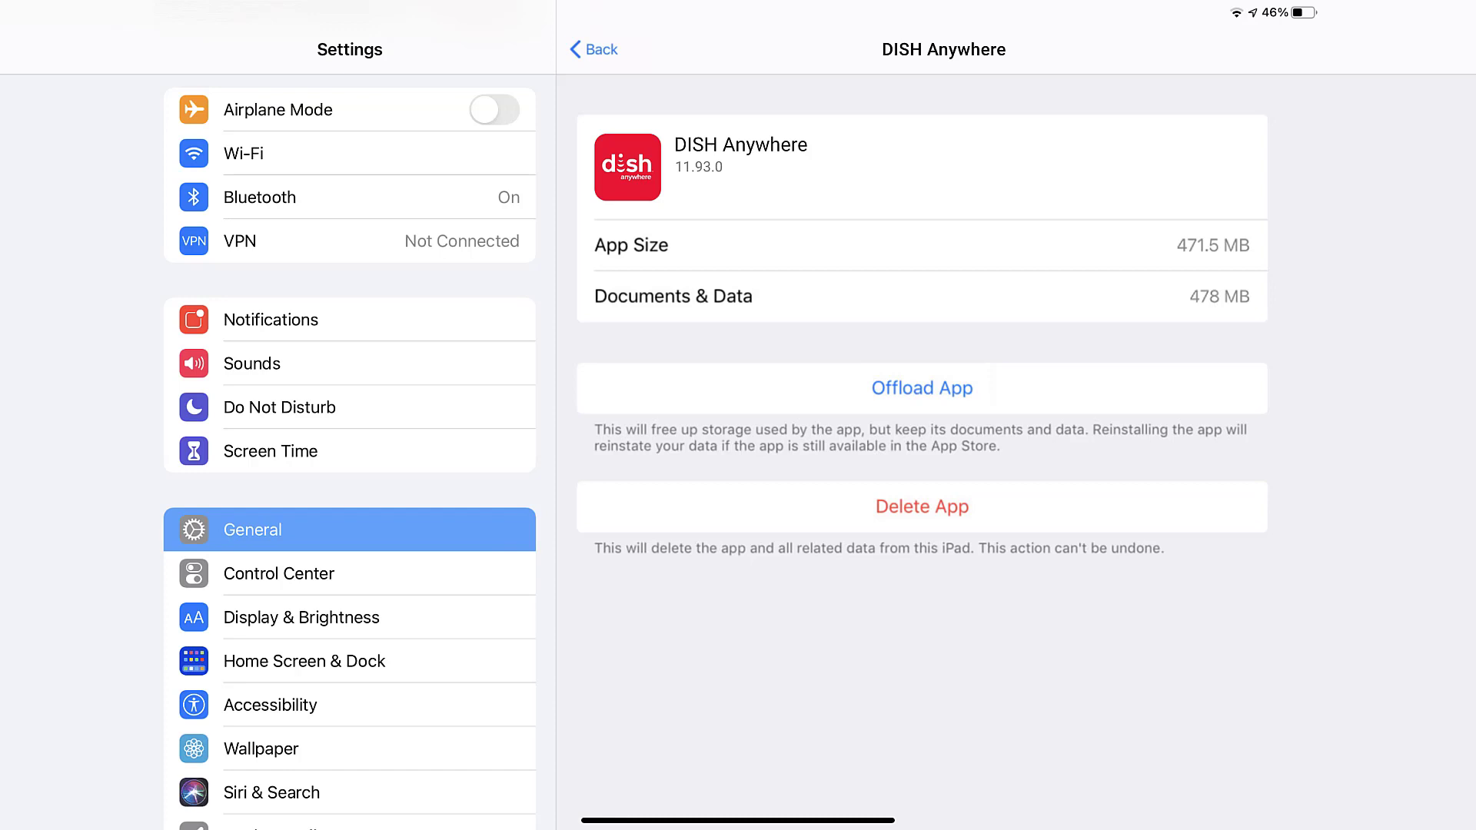
Step: Delete DISH Anywhere with its data, then tap GET on it in App Store search results
{"action": "left_click", "coordinate": [922, 506]}
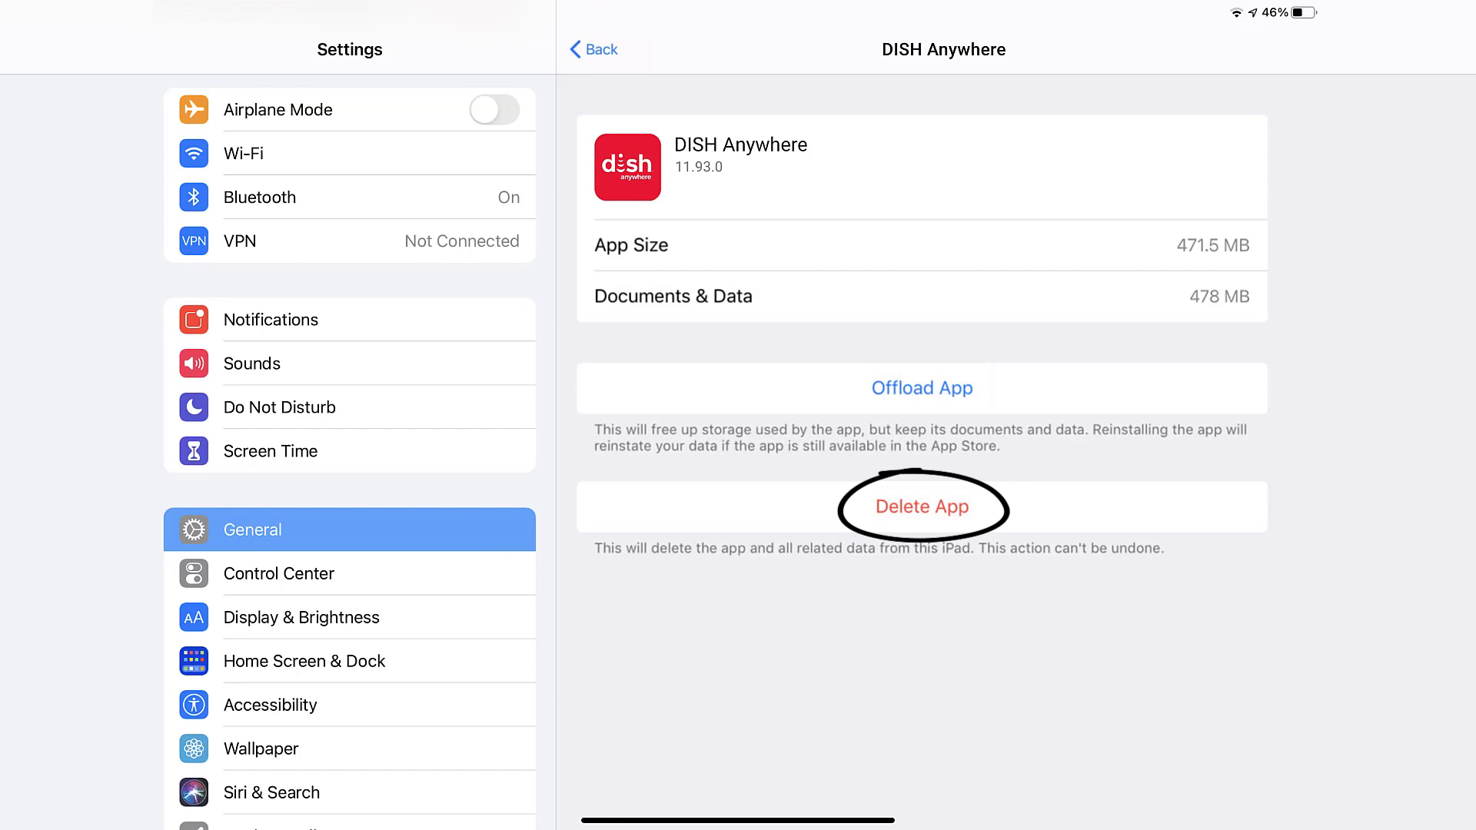
{"action": "left_click", "coordinate": [922, 507]}
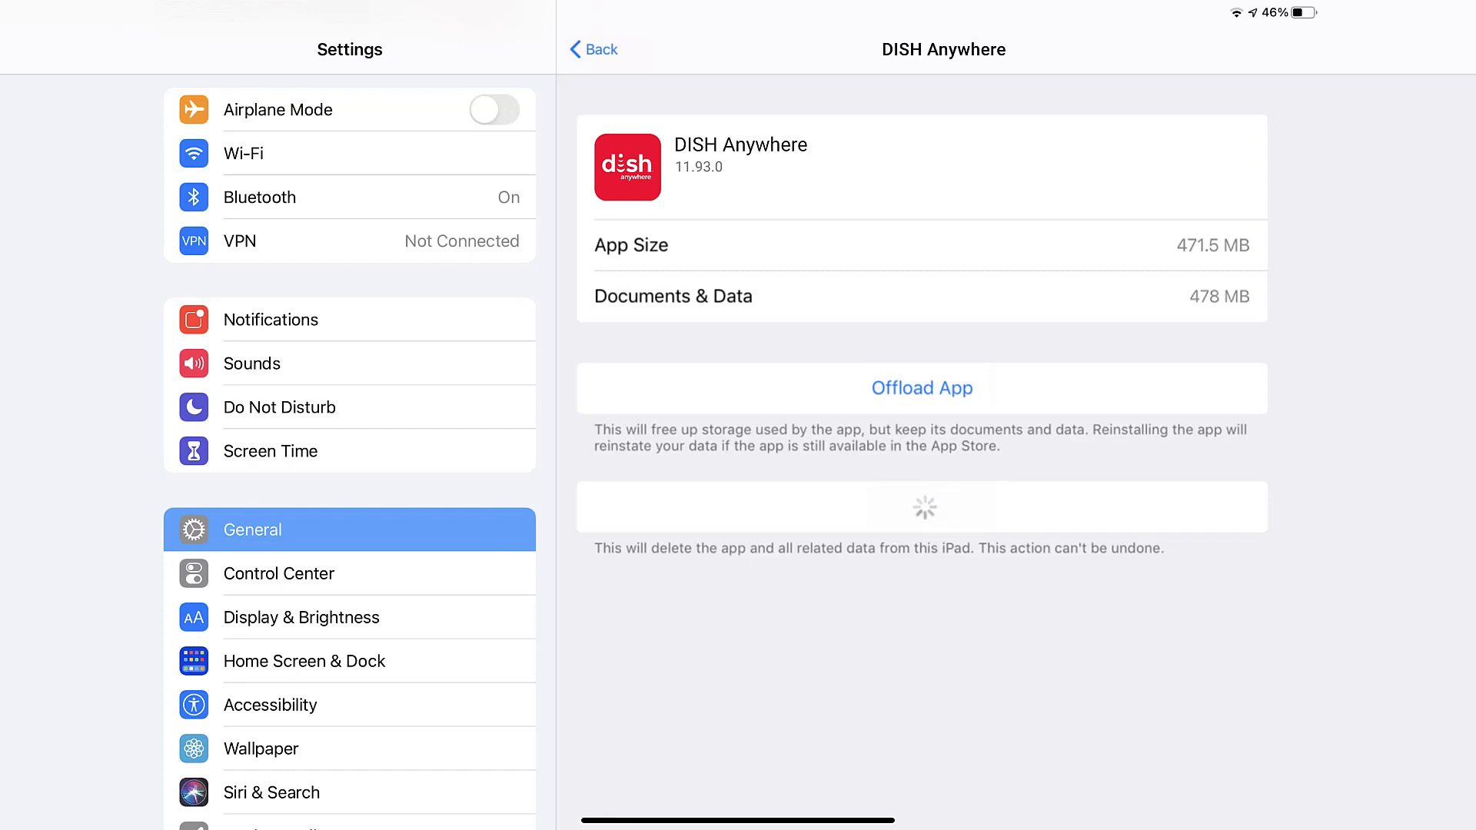
{"action": "key", "text": "home"}
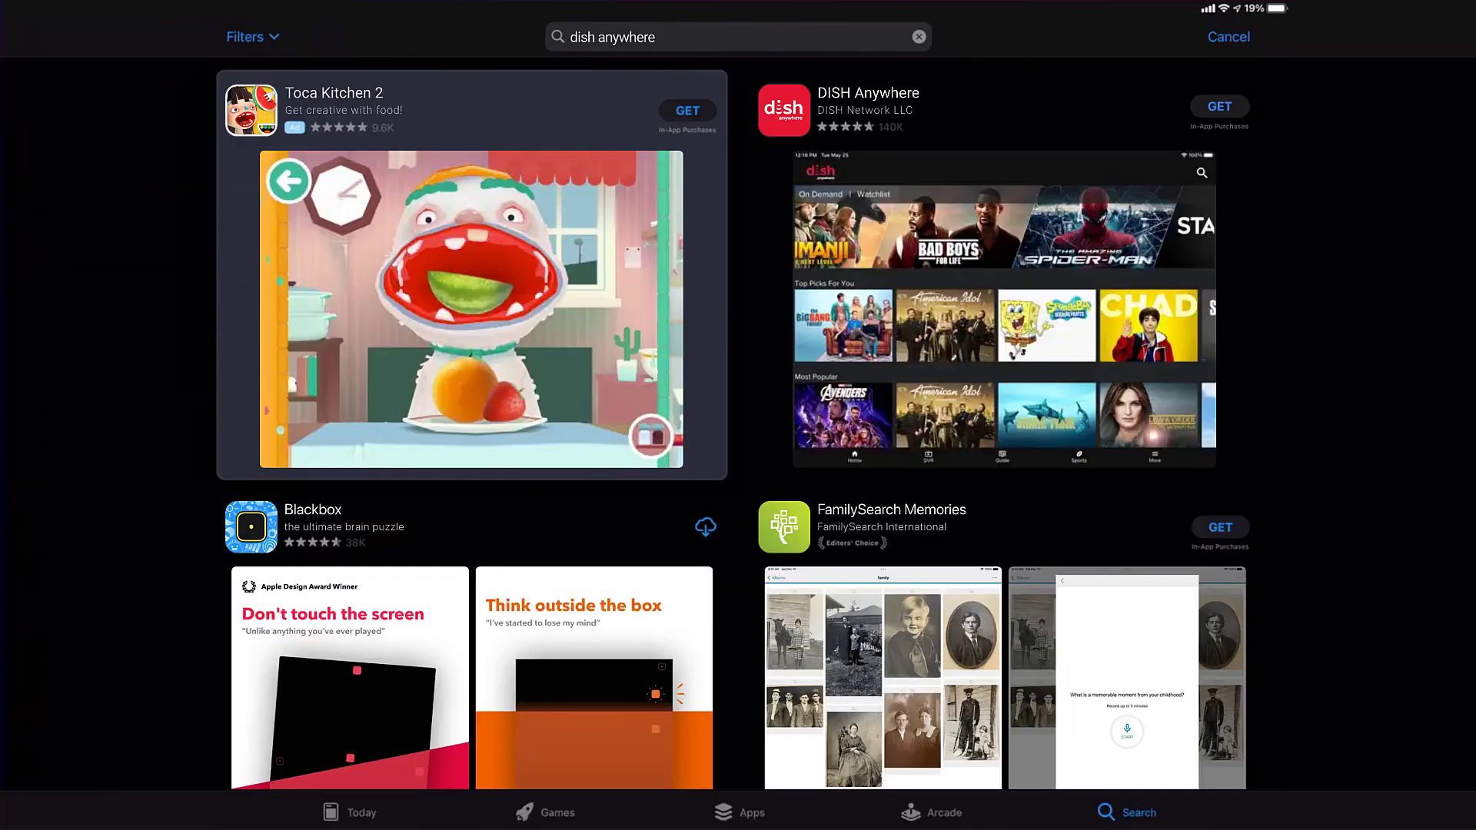
{"action": "left_click", "coordinate": [1218, 105]}
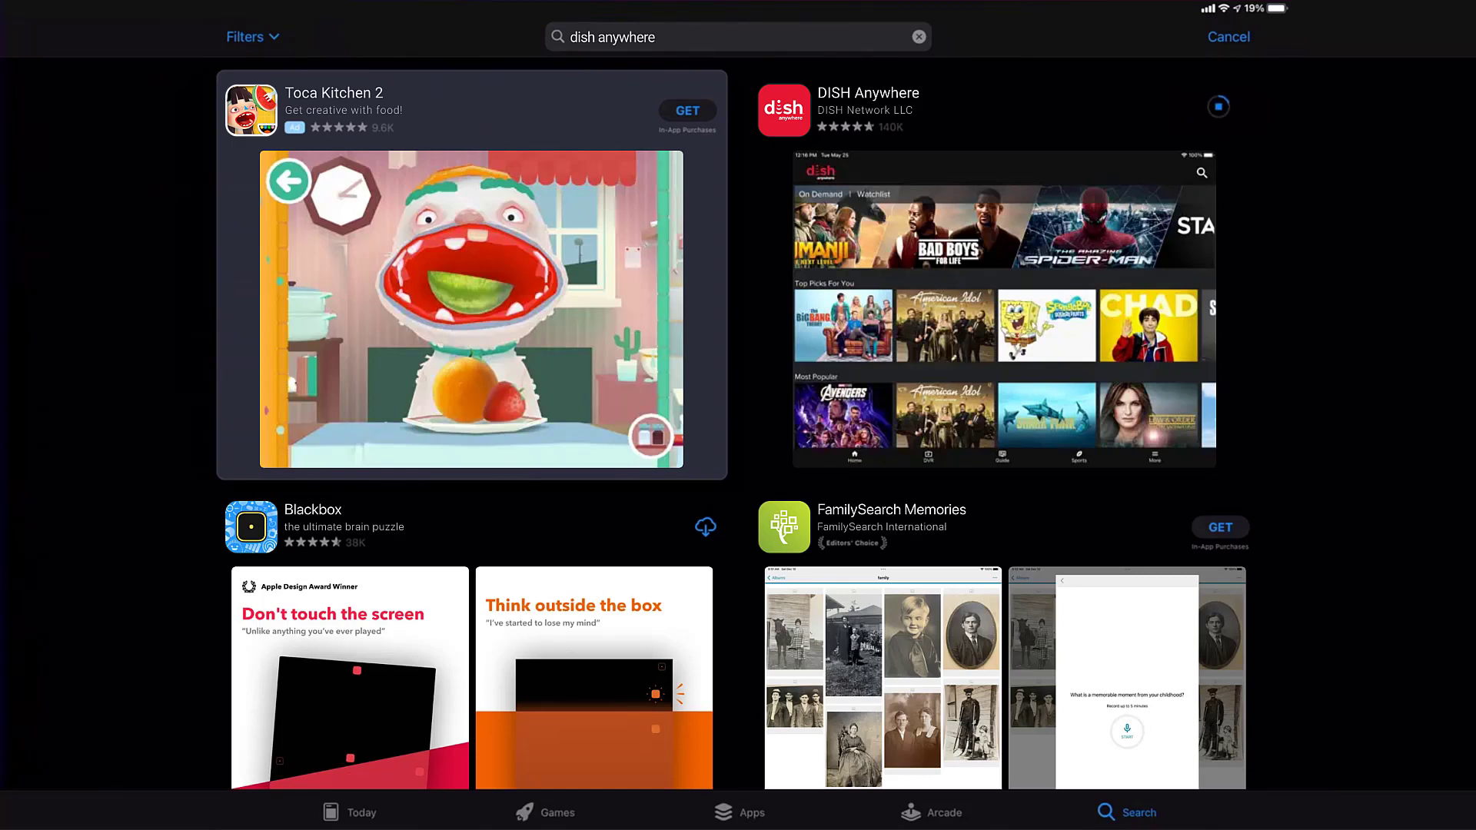